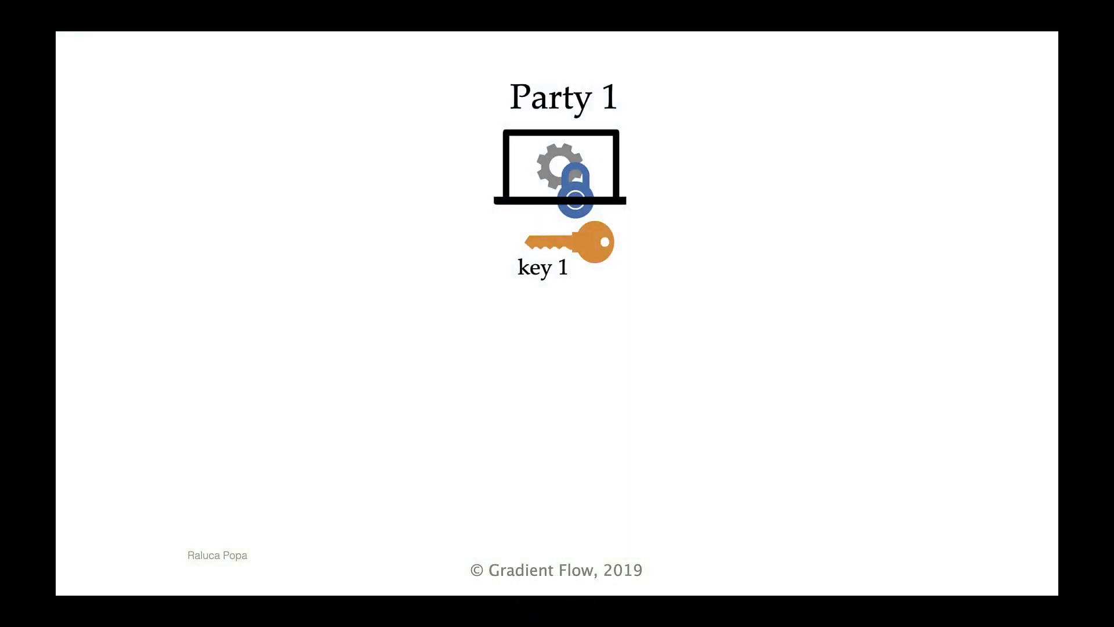
key("right")
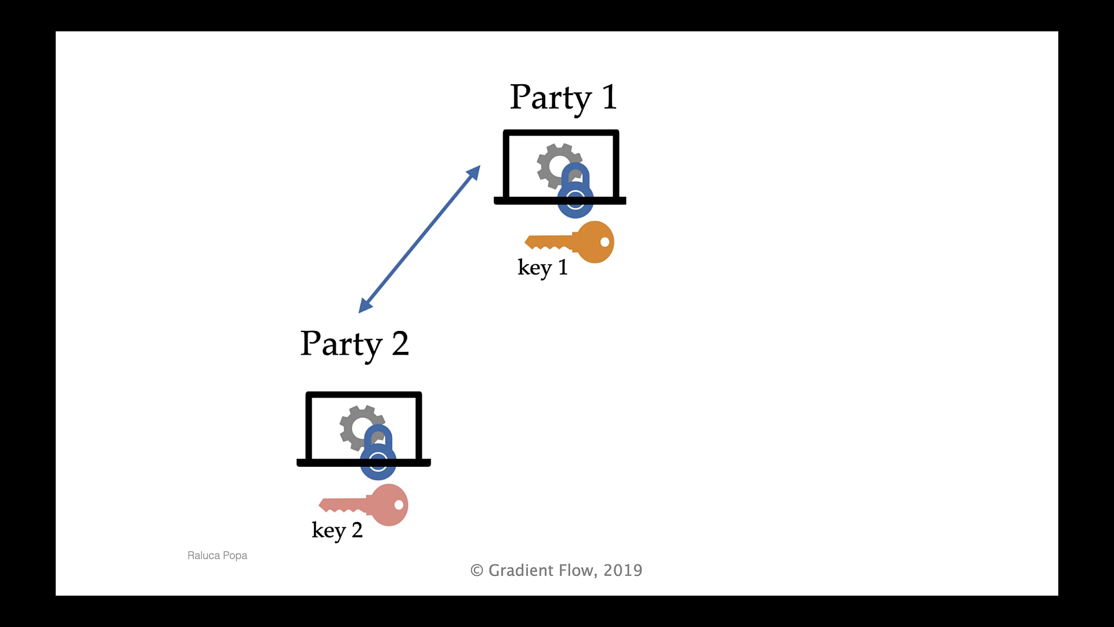